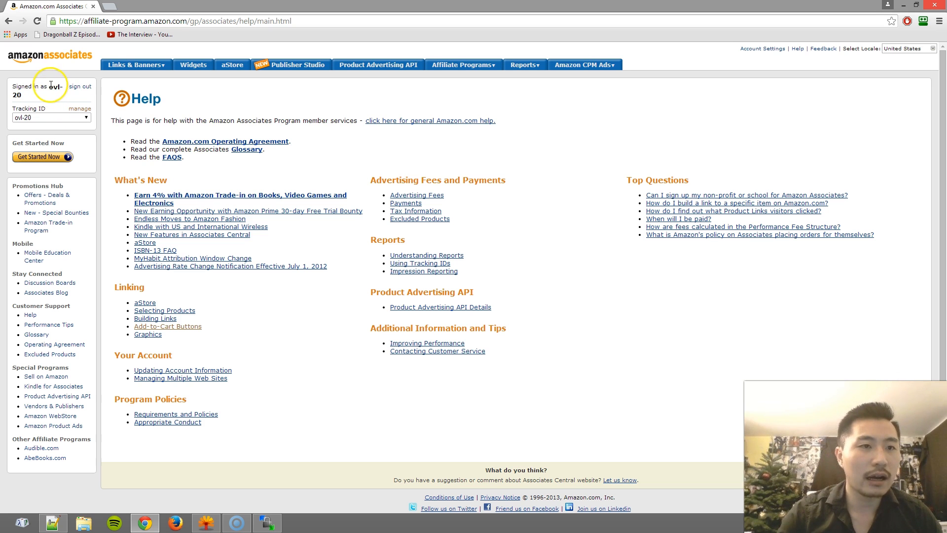
mouse_move(543, 171)
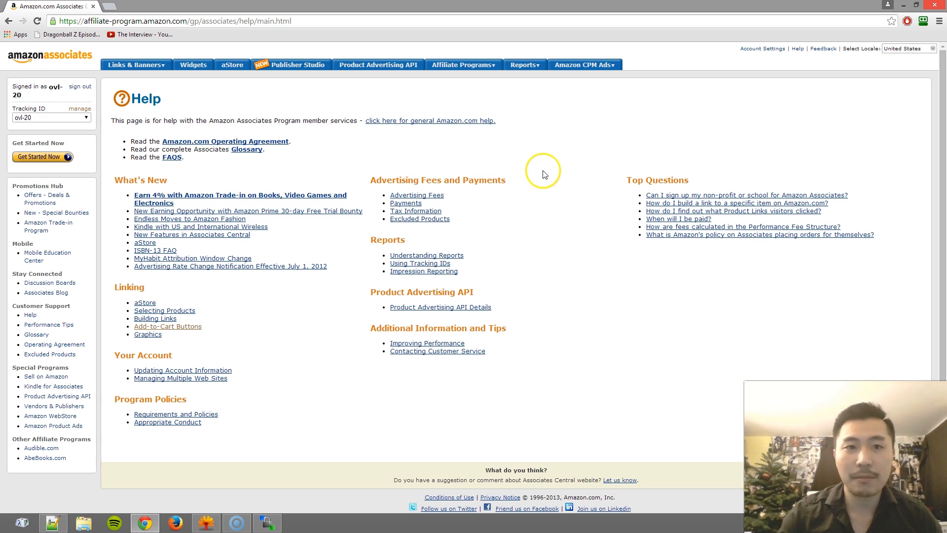
mouse_move(131, 156)
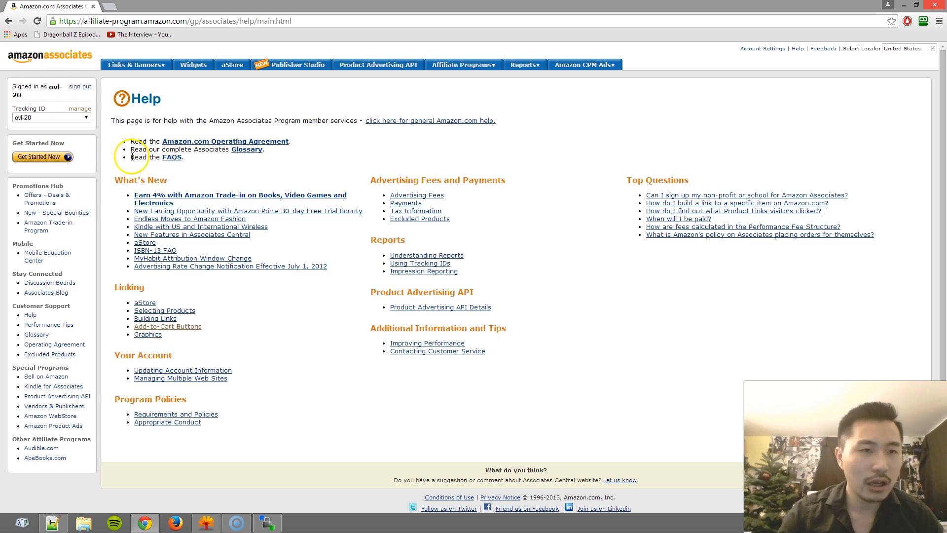
mouse_move(159, 116)
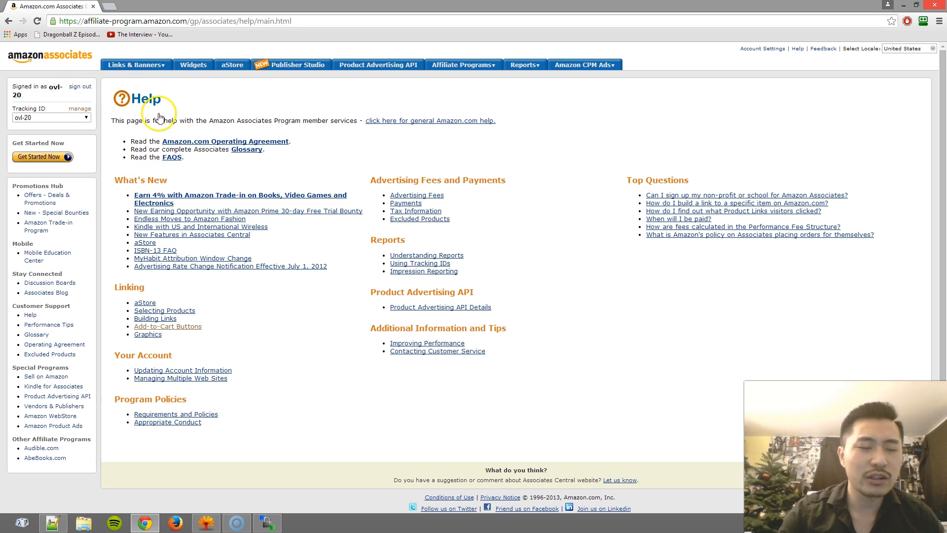
mouse_move(47, 97)
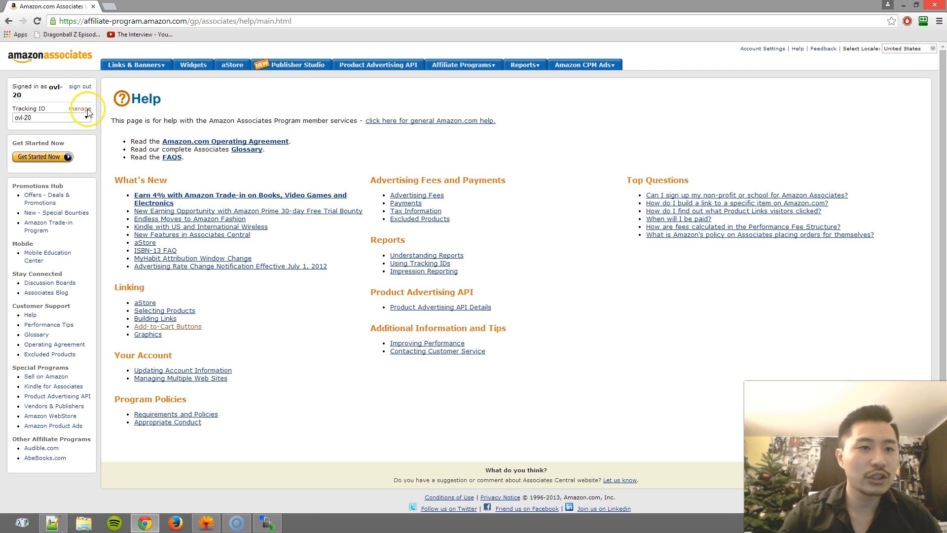
mouse_move(79, 110)
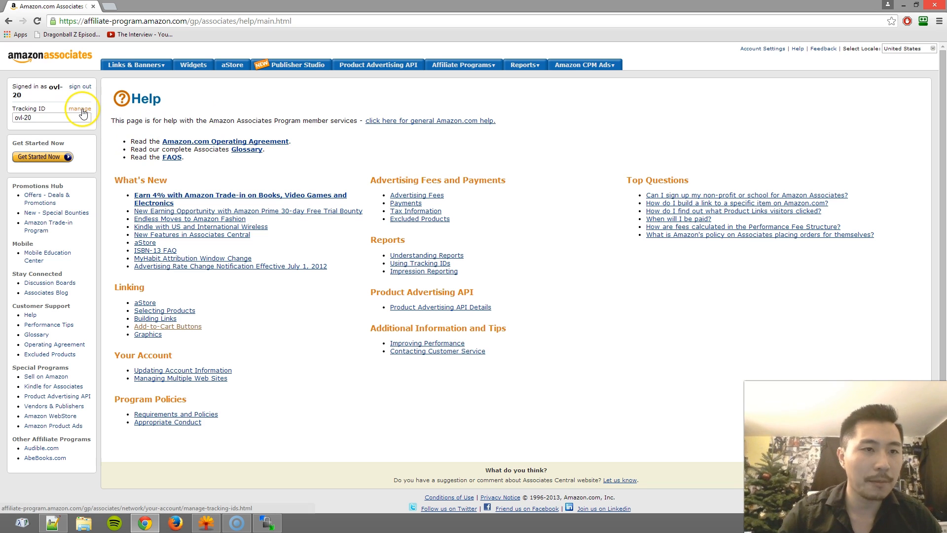
- Open Manage Your Tracking IDs from the Tracking ID link in the sidebar
left_click(79, 110)
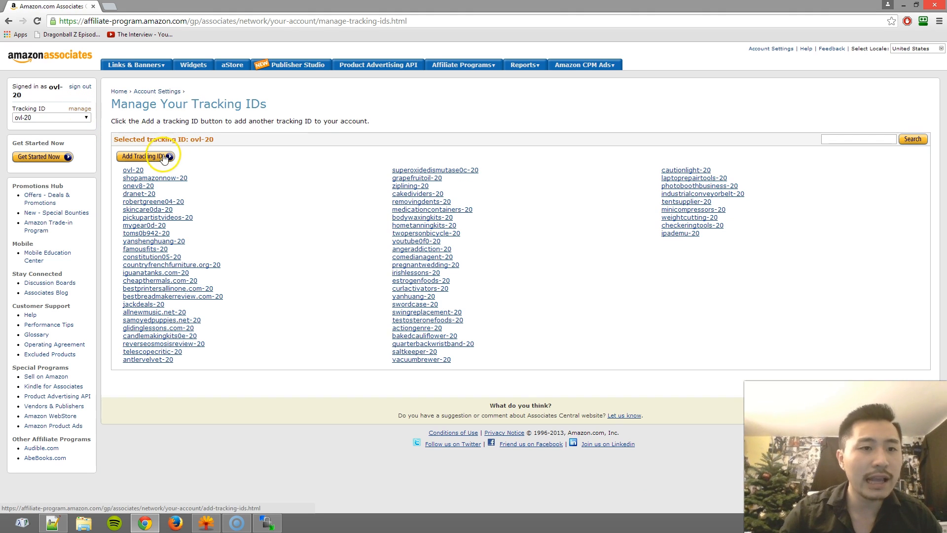
- Start adding a tracking ID and enter 'testid' as the desired ID
left_click(143, 156)
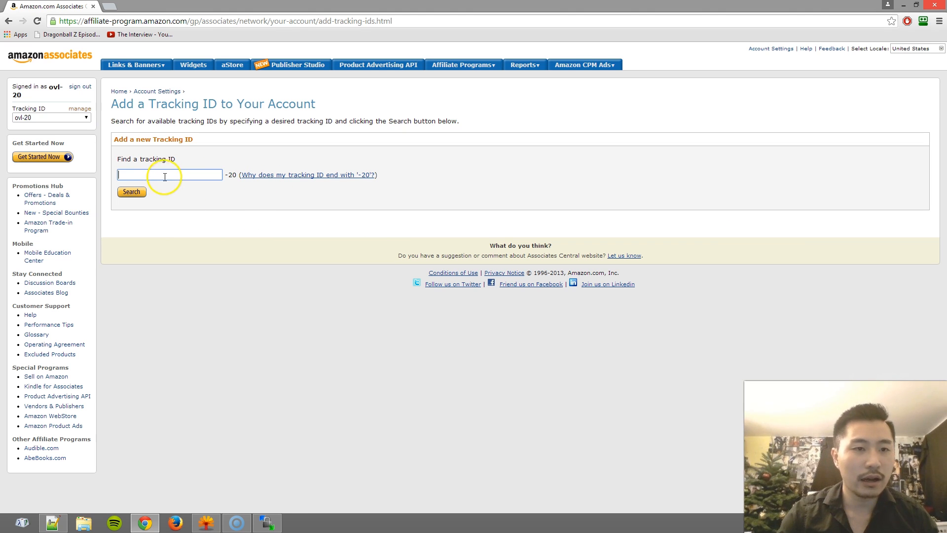
mouse_move(255, 193)
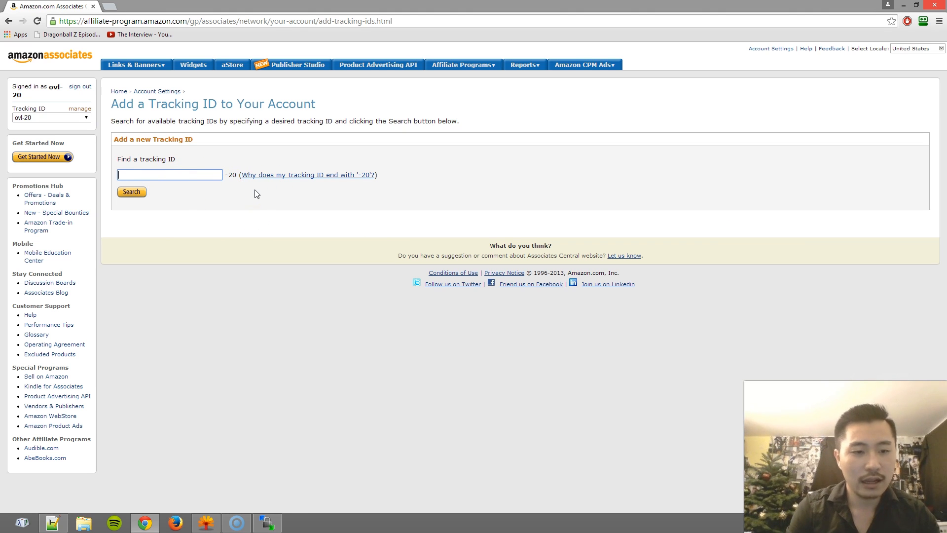
type("testid")
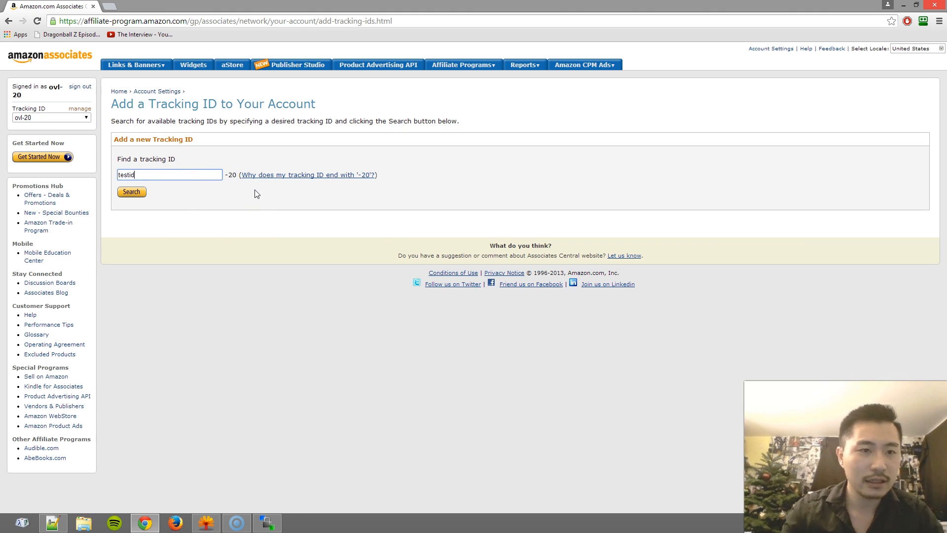
- Search 'testid' to get the unavailable notice and three suggestions, starting with testid0f-20
left_click(131, 192)
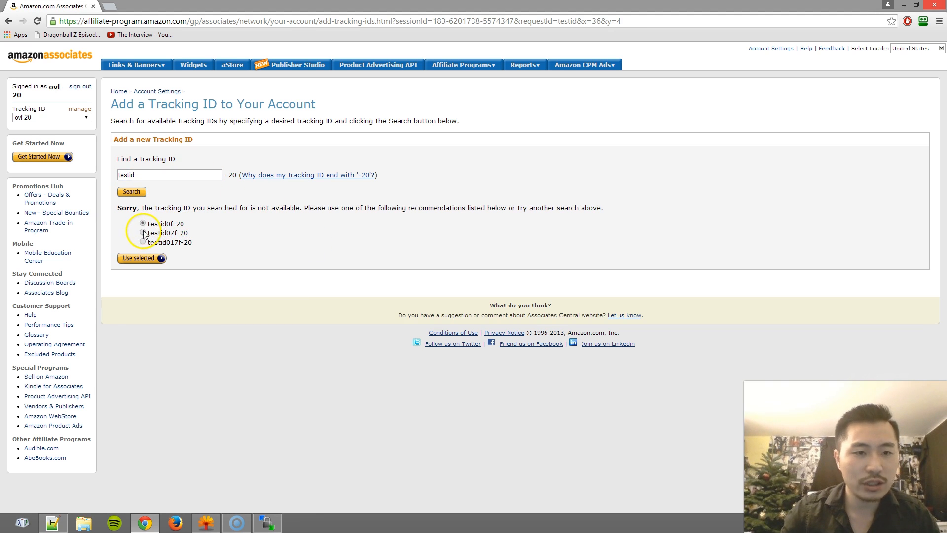
mouse_move(142, 258)
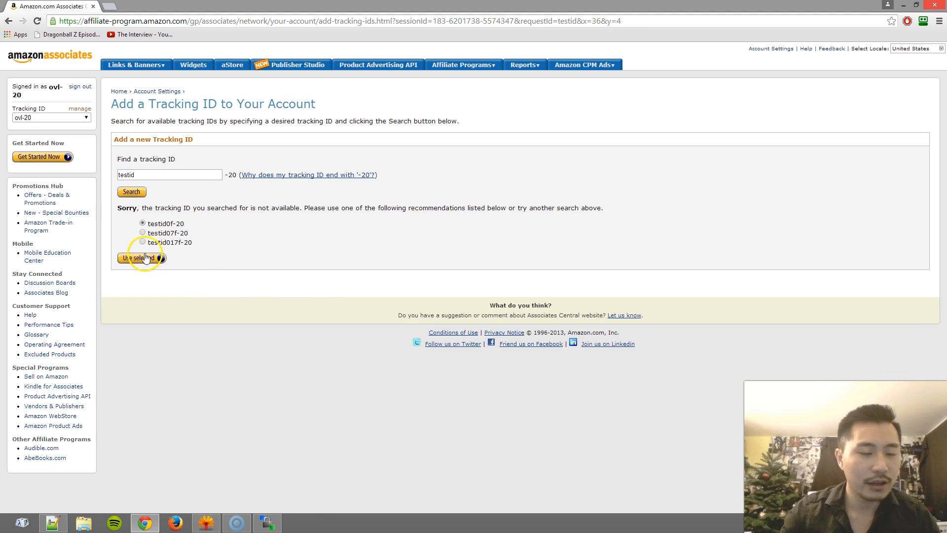
mouse_move(167, 278)
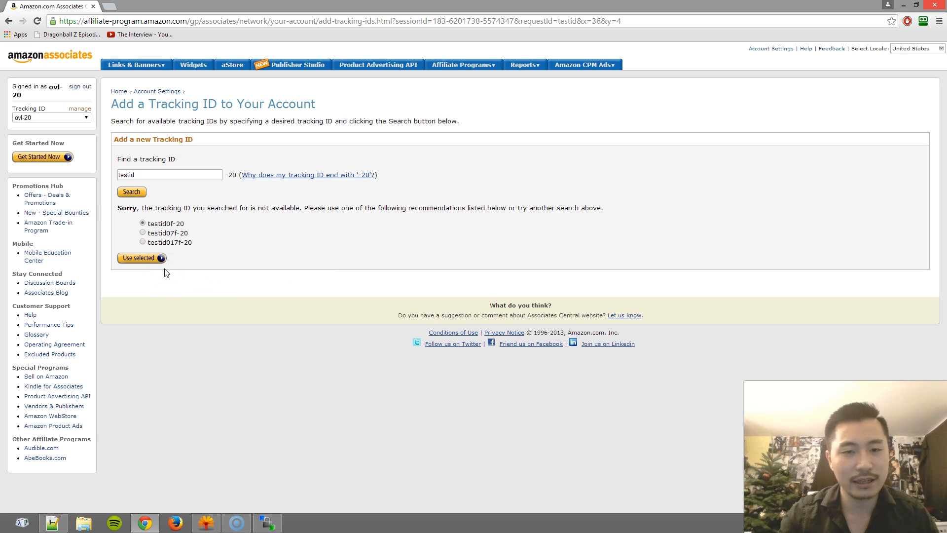
mouse_move(236, 270)
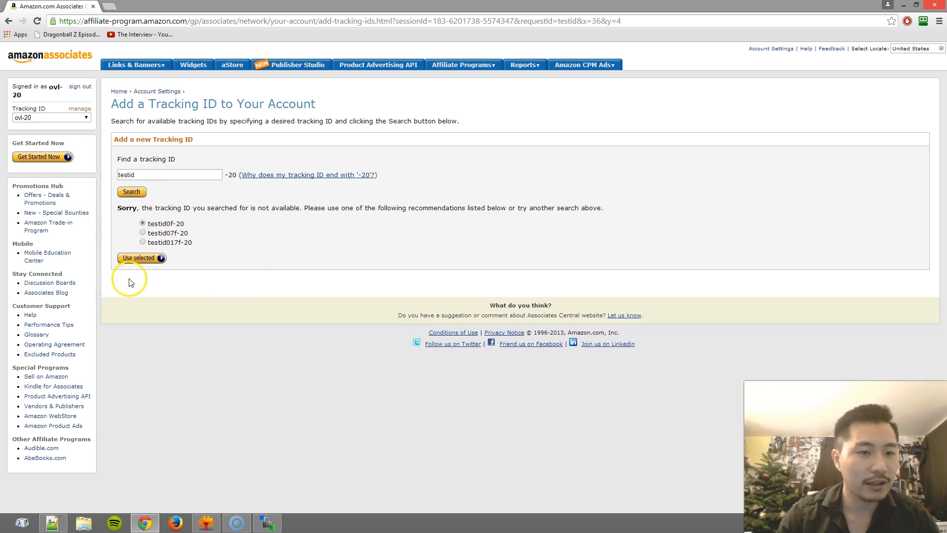
mouse_move(253, 285)
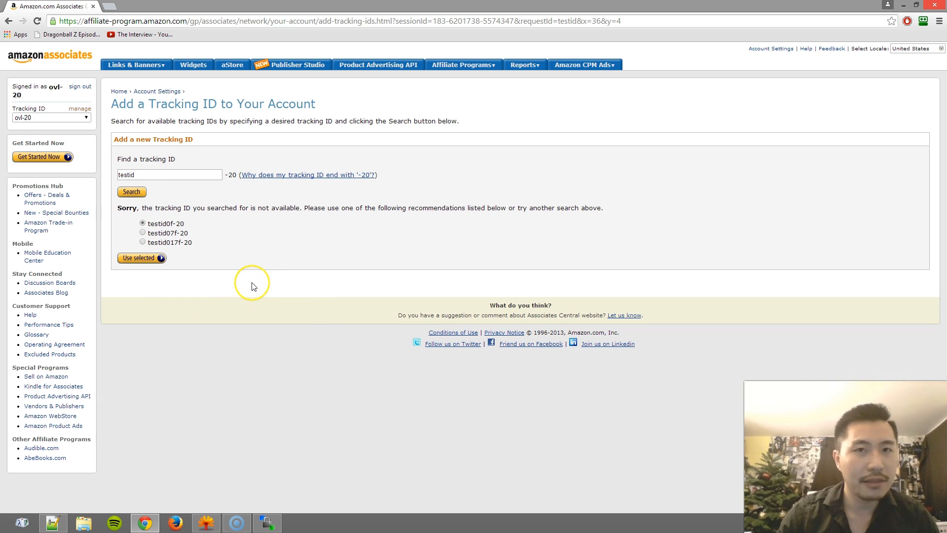
mouse_move(262, 285)
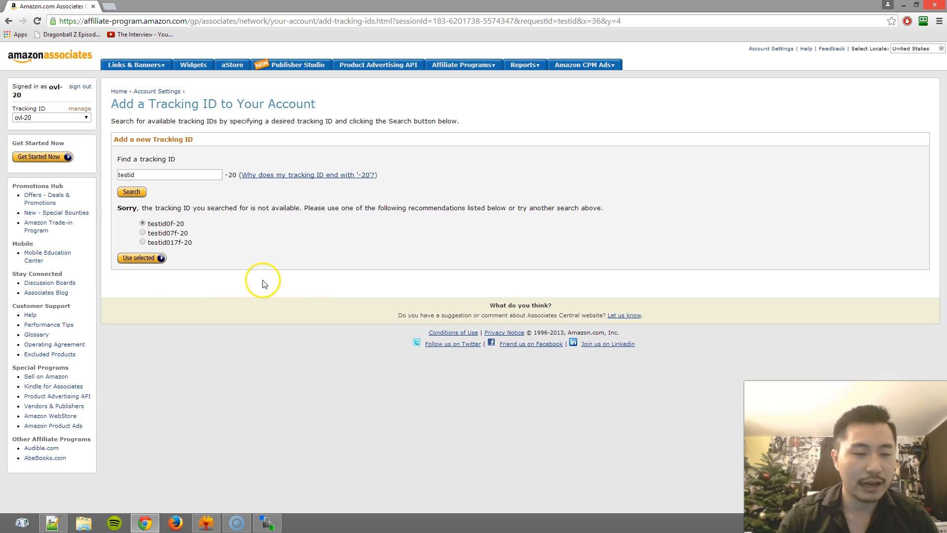
mouse_move(263, 284)
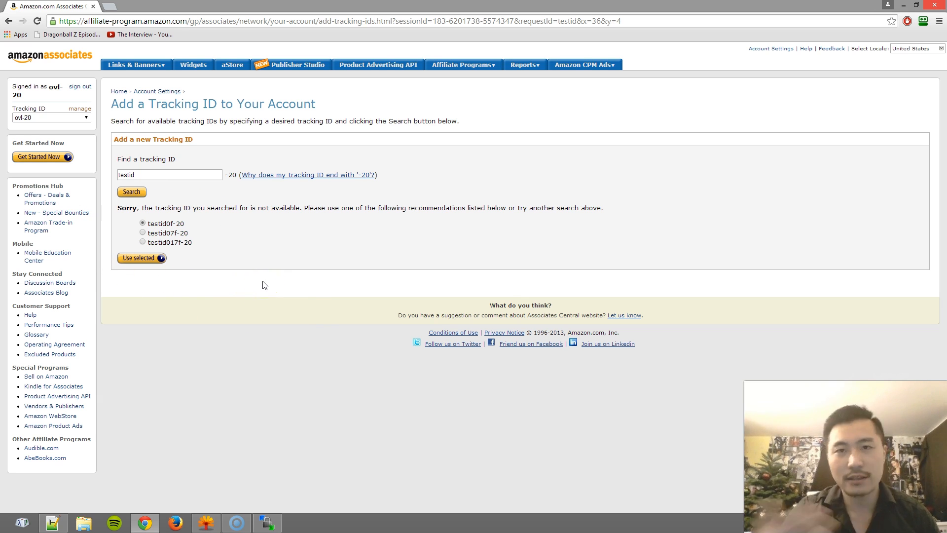
mouse_move(264, 296)
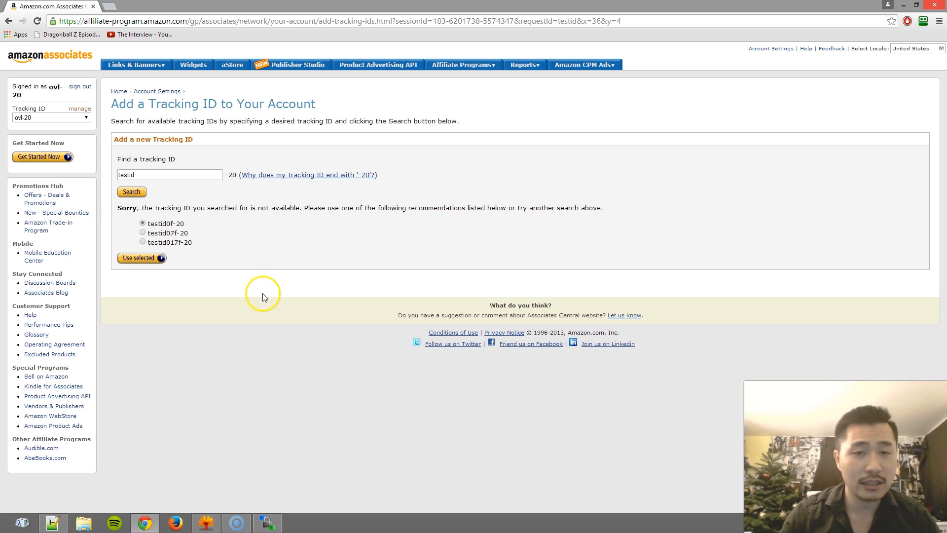
mouse_move(274, 297)
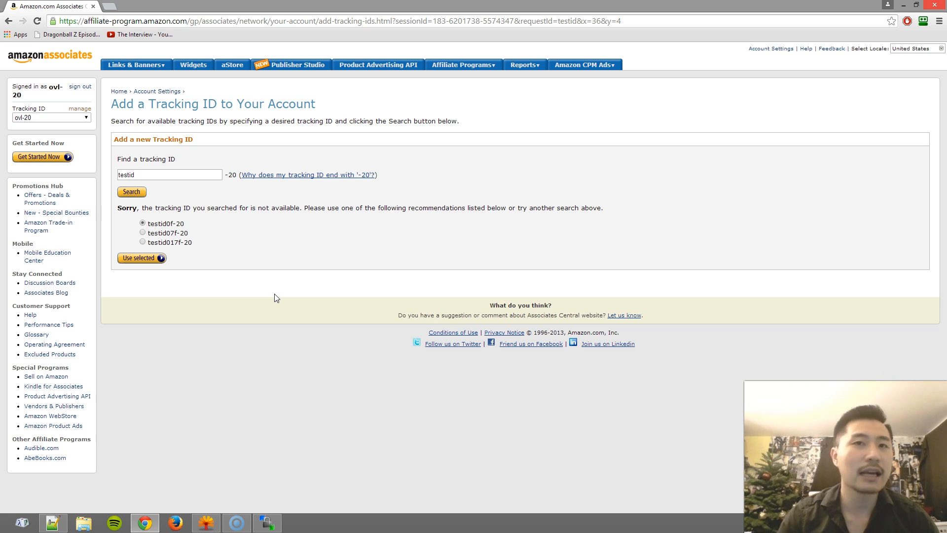
mouse_move(285, 290)
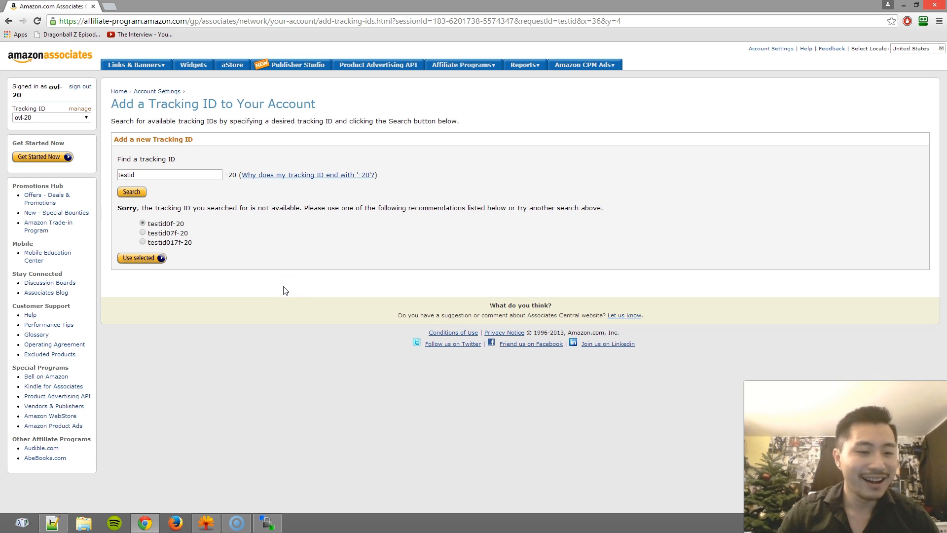